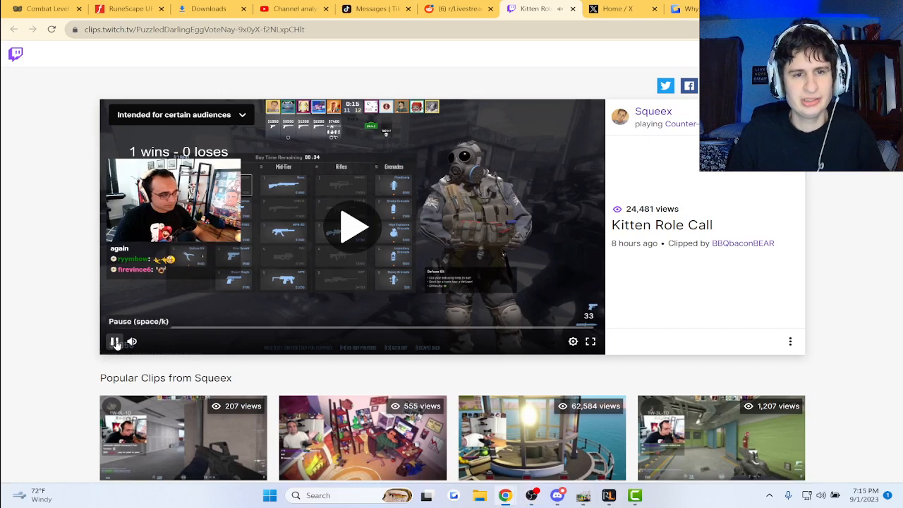
# Step: Watch the Squeex Kitten Role Call clip, pausing and resuming it twice
pyautogui.click(115, 342)
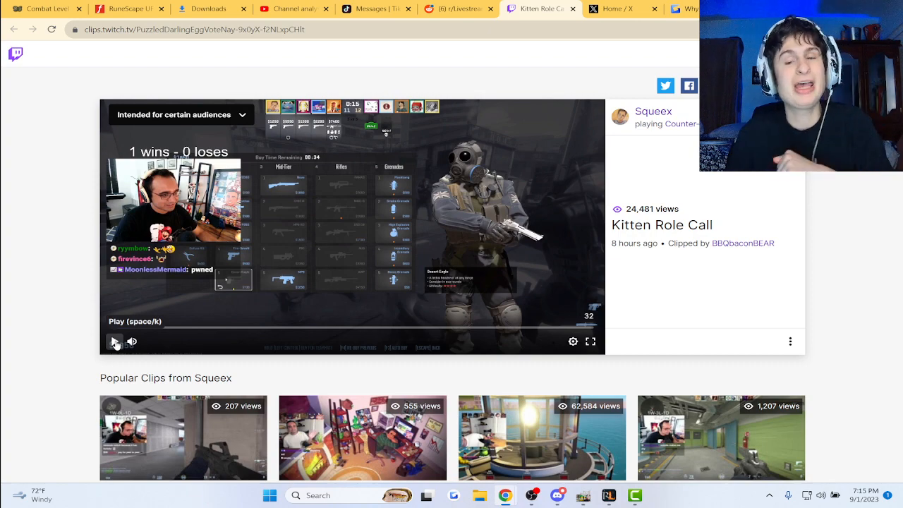
pyautogui.click(115, 341)
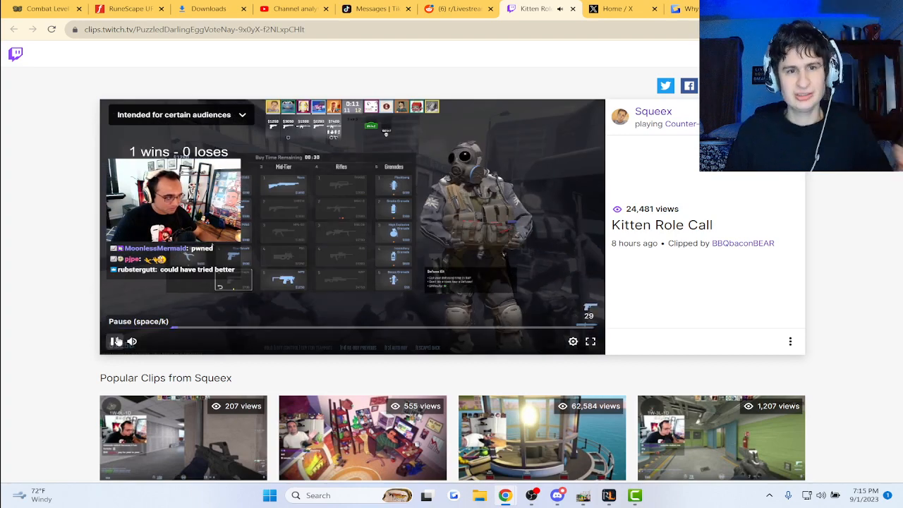
pyautogui.click(116, 341)
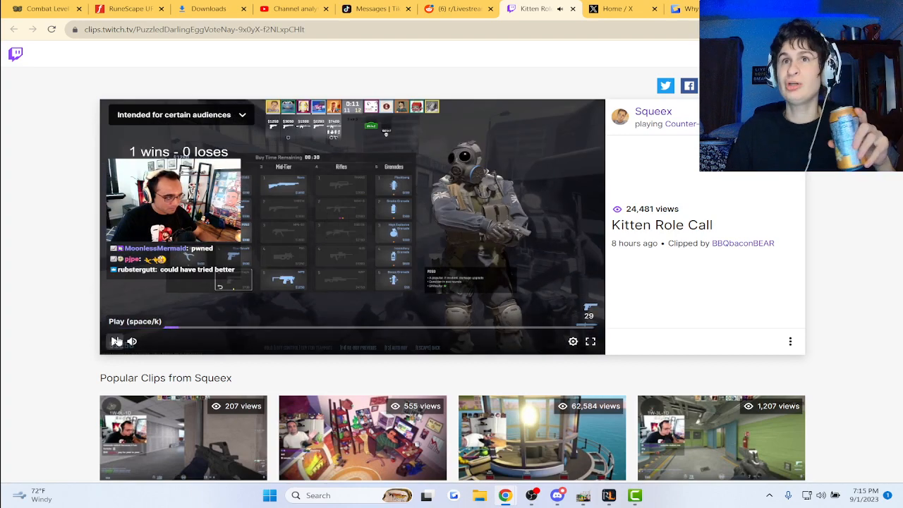
pyautogui.click(116, 340)
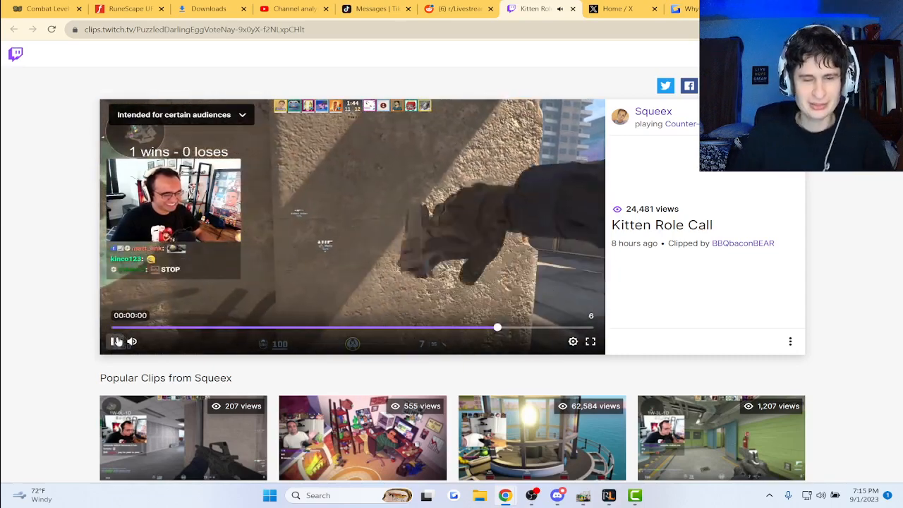
# Step: Pause the clip near its end and switch to the r/LivestreamFail browser tab
pyautogui.click(115, 341)
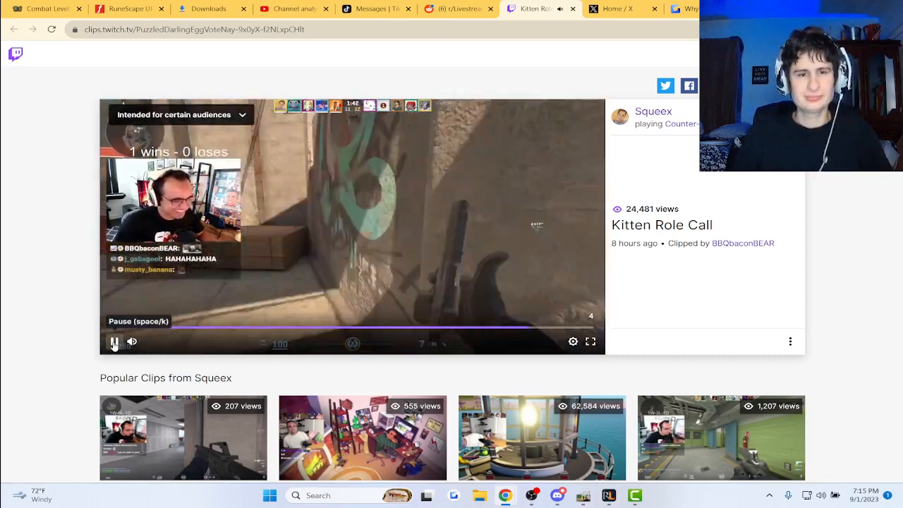
pyautogui.click(351, 226)
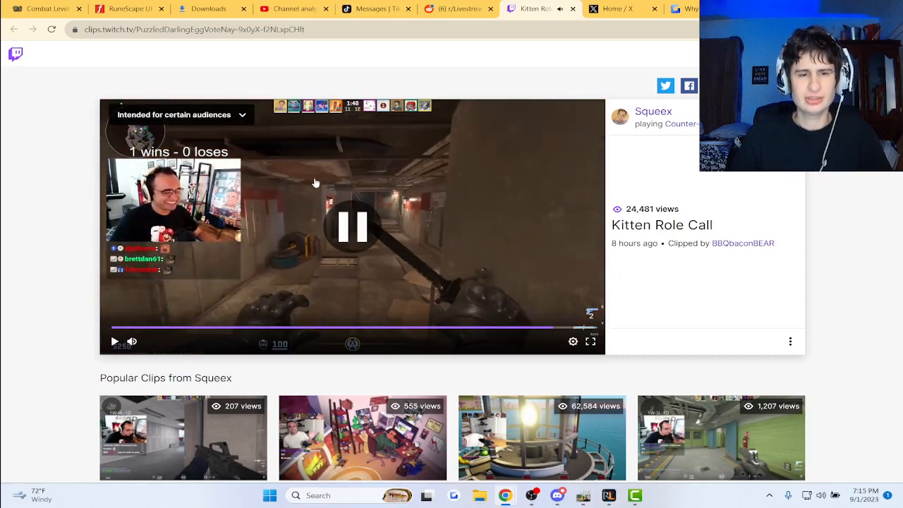
pyautogui.click(352, 227)
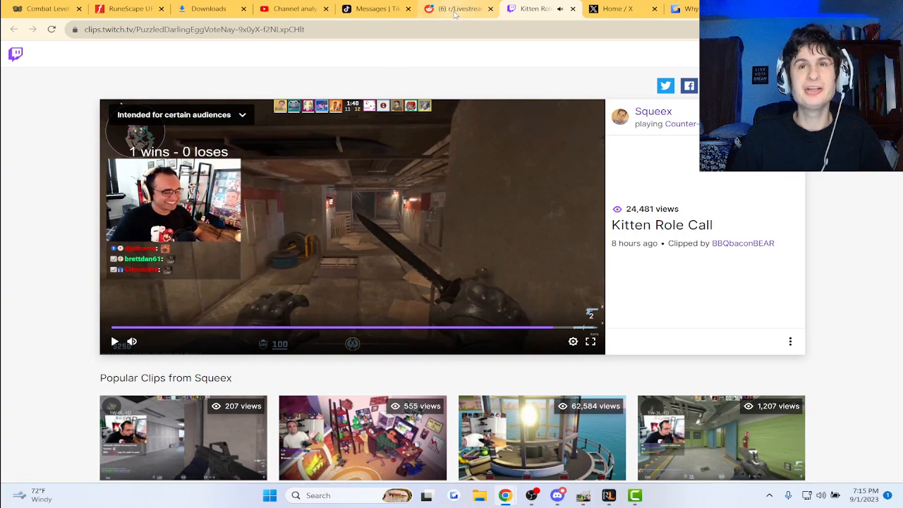
pyautogui.click(457, 8)
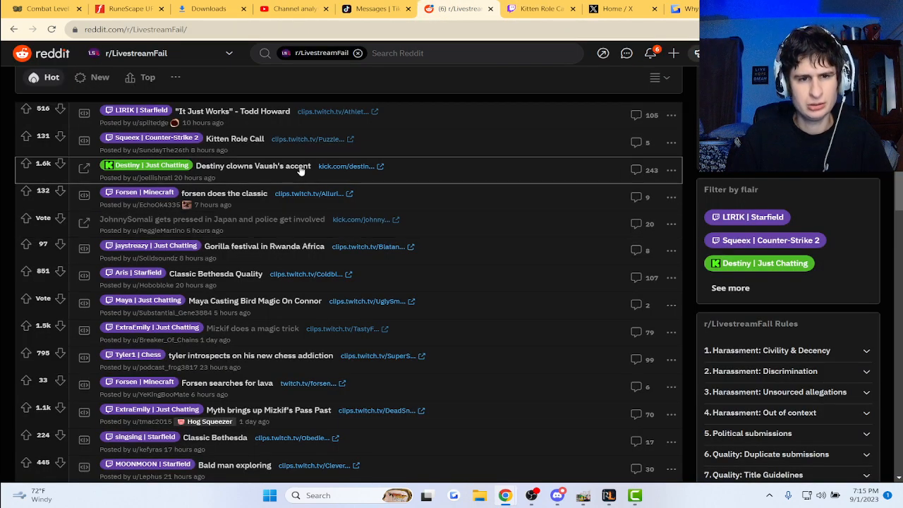
# Step: Open the Kitten Role Call post and scroll down into its comments
pyautogui.click(235, 138)
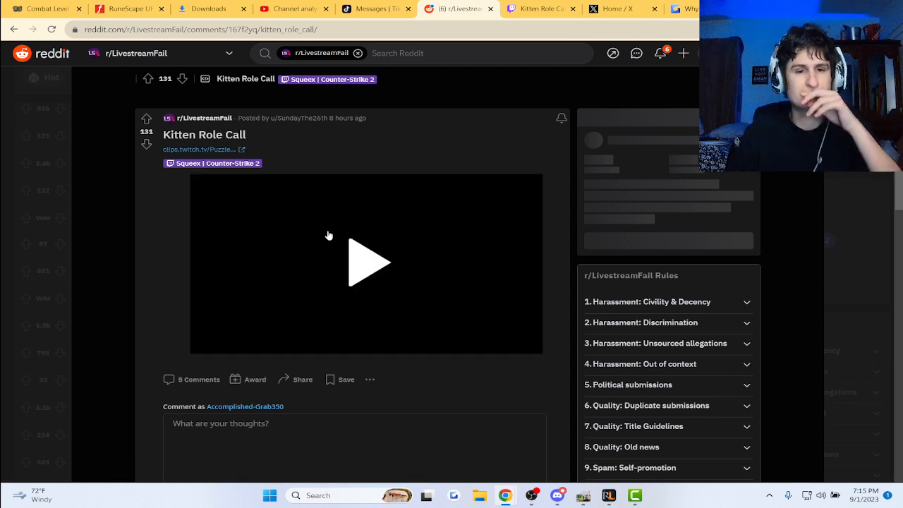
pyautogui.scroll(-3)
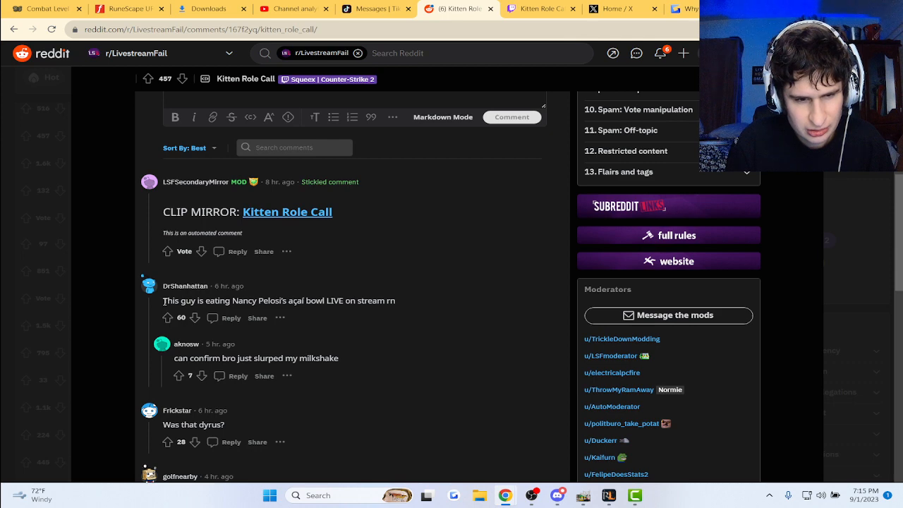
pyautogui.scroll(-3)
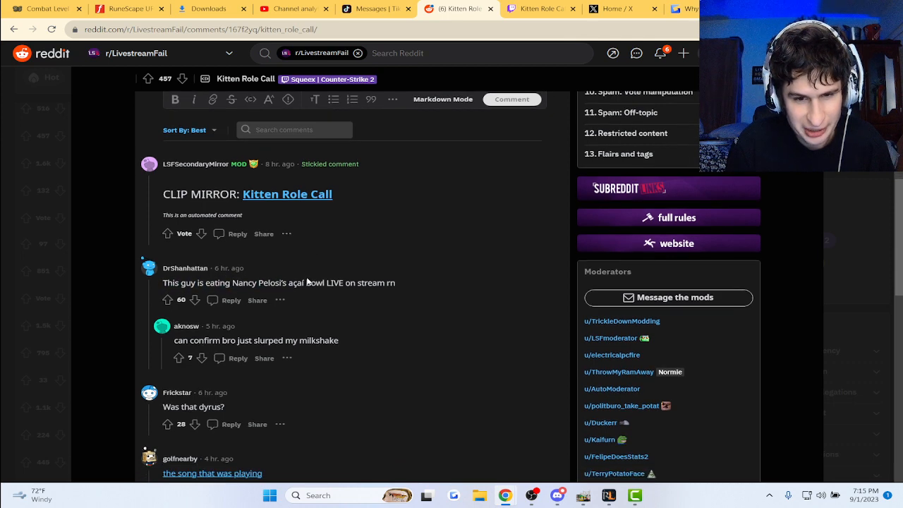
pyautogui.scroll(-3)
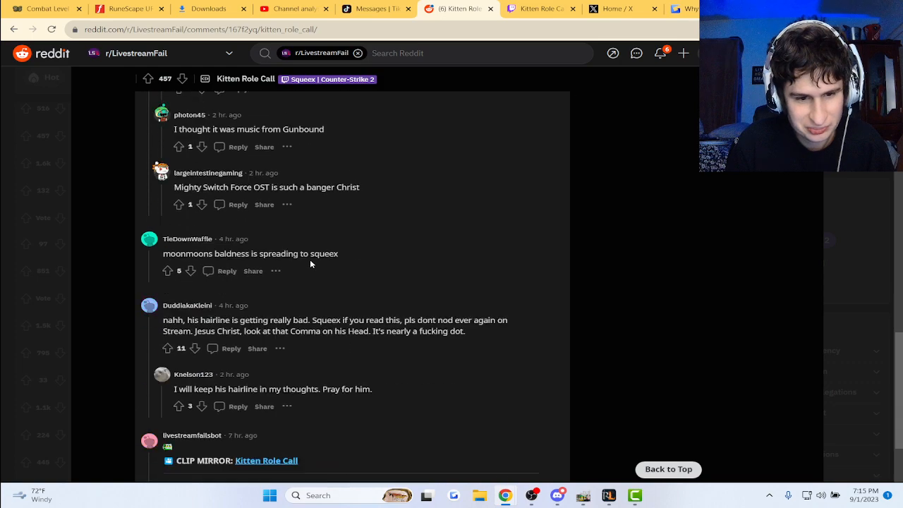
pyautogui.scroll(-3)
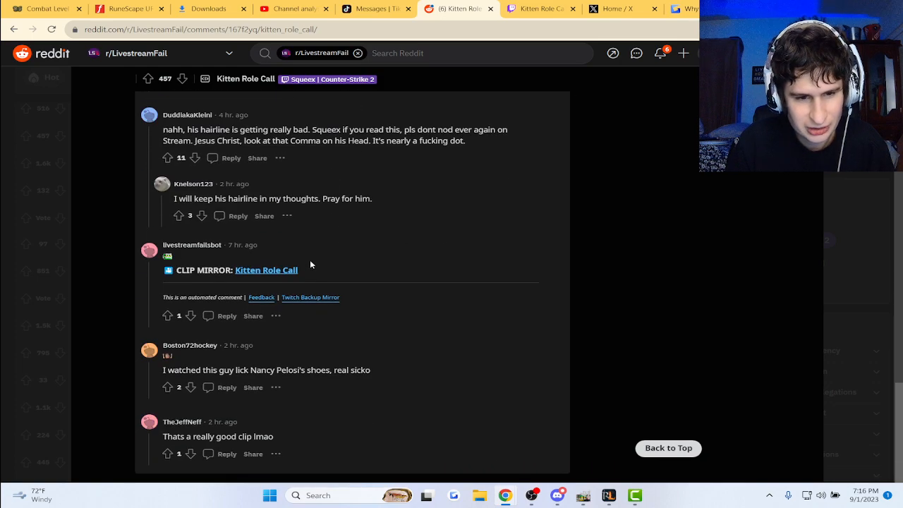
# Step: Scroll back up and down through the comment thread, ending near the clip
pyautogui.scroll(3)
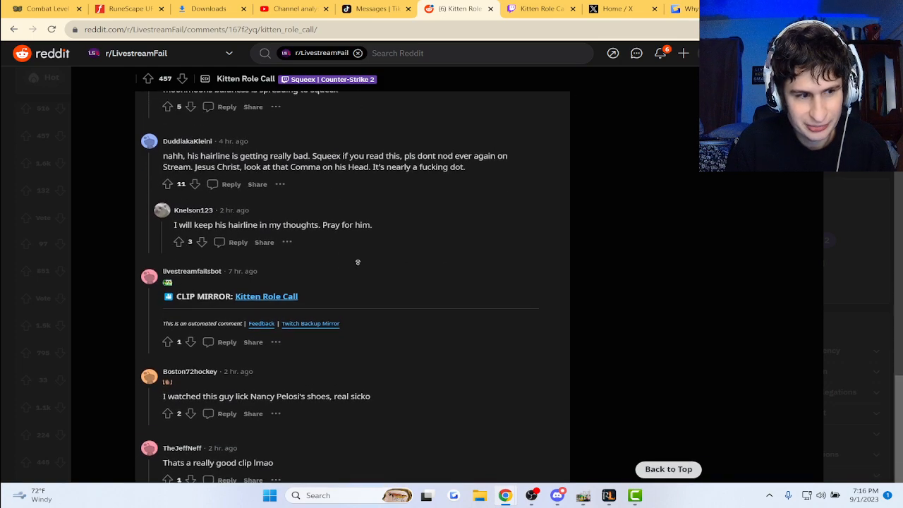
pyautogui.scroll(3)
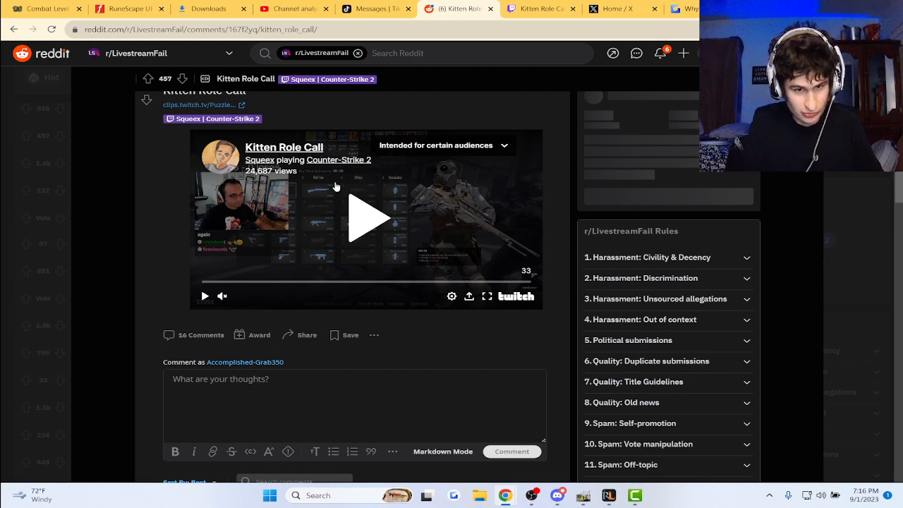
pyautogui.scroll(-3)
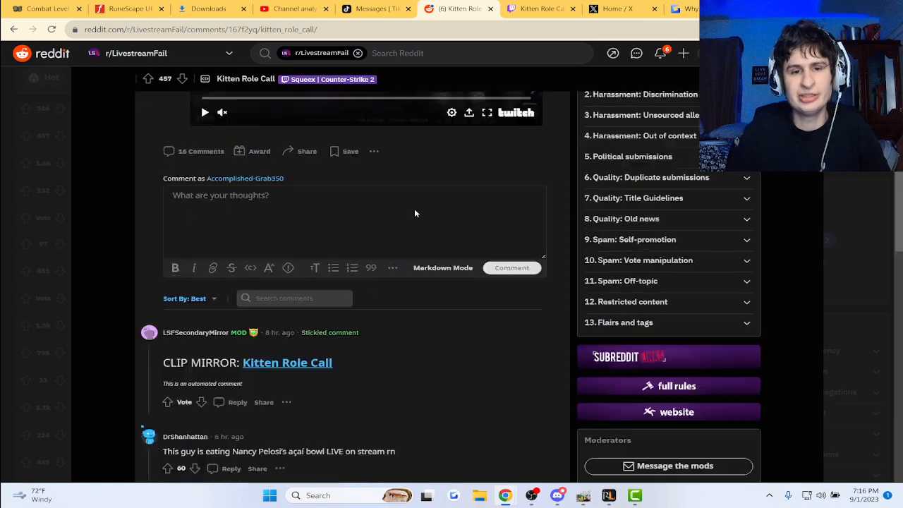
pyautogui.scroll(-3)
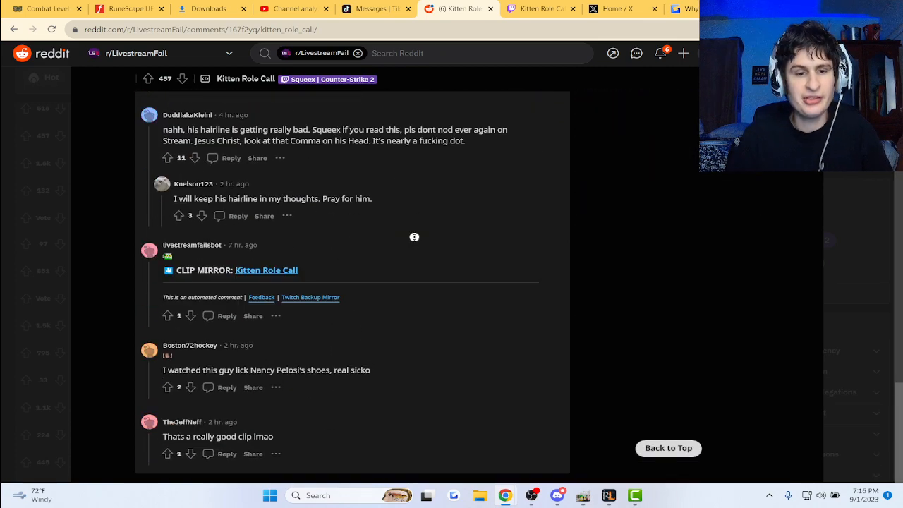
pyautogui.scroll(3)
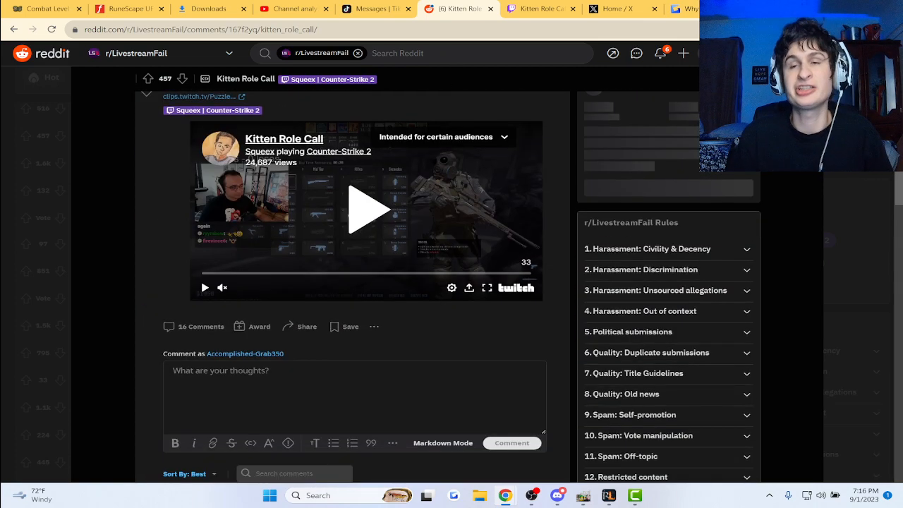